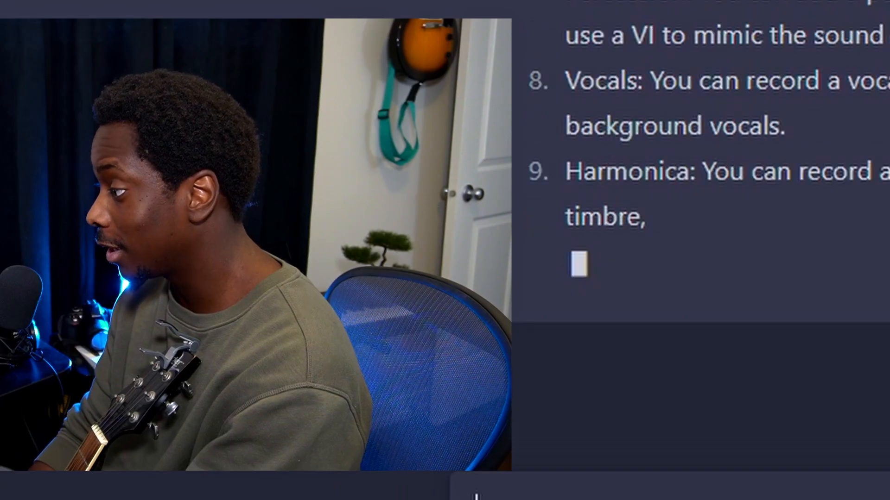
- Ask ChatGPT 'how can we post this song' as a follow-up question
type("how can we post this songf")
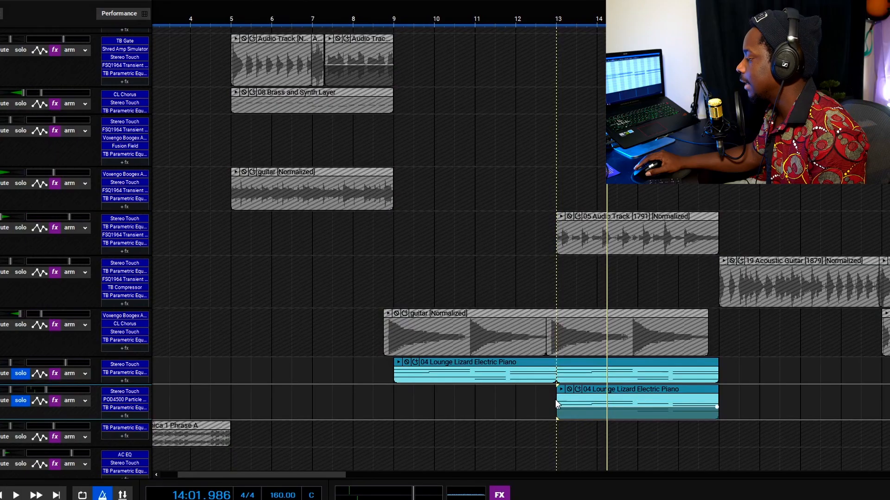
- Place the guitar, brass-and-synth, acoustic guitar and Lounge Lizard piano clips on their tracks
left_click(14, 494)
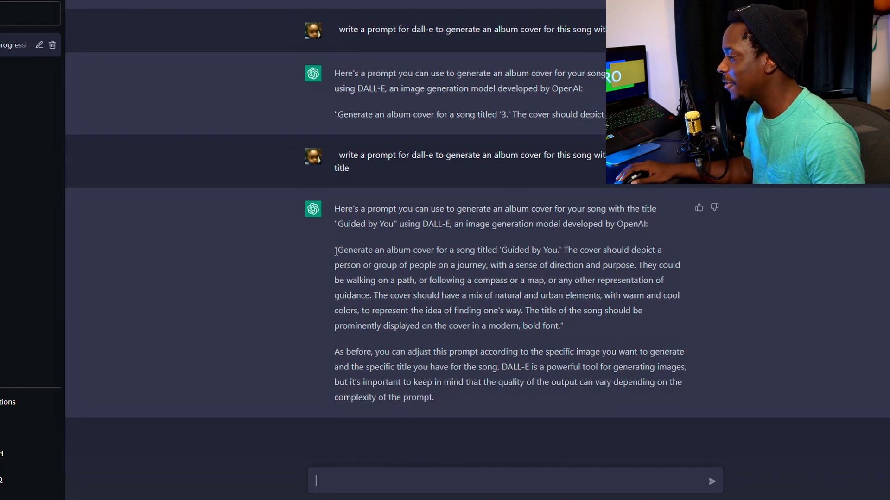
- Select the 'Guided by You' cover prompt and enlarge the two-figures-on-a-path image
left_click_drag(334, 250, 523, 311)
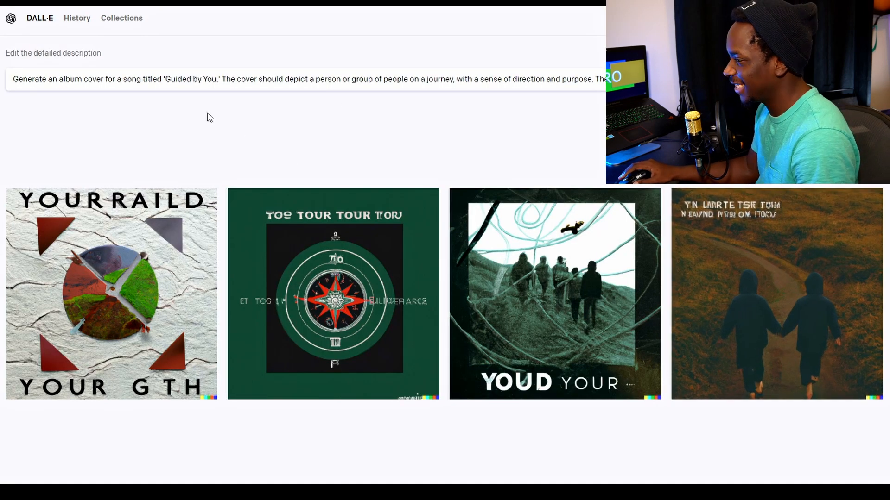
left_click(771, 298)
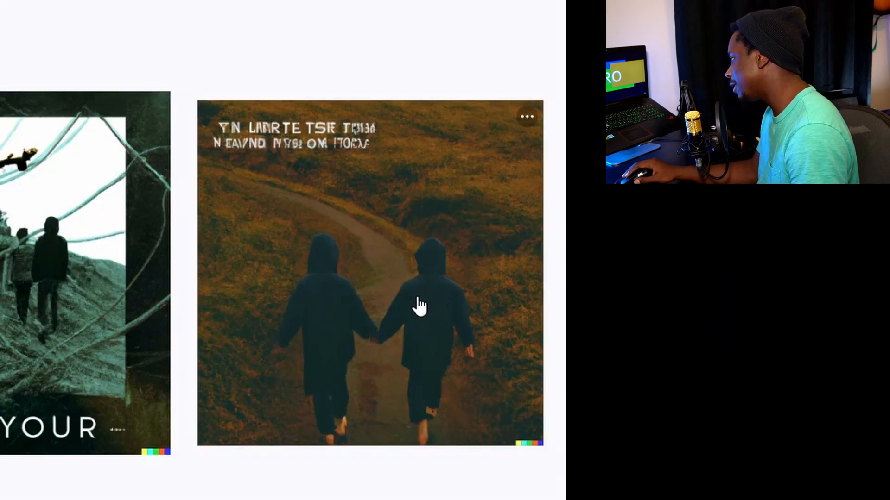